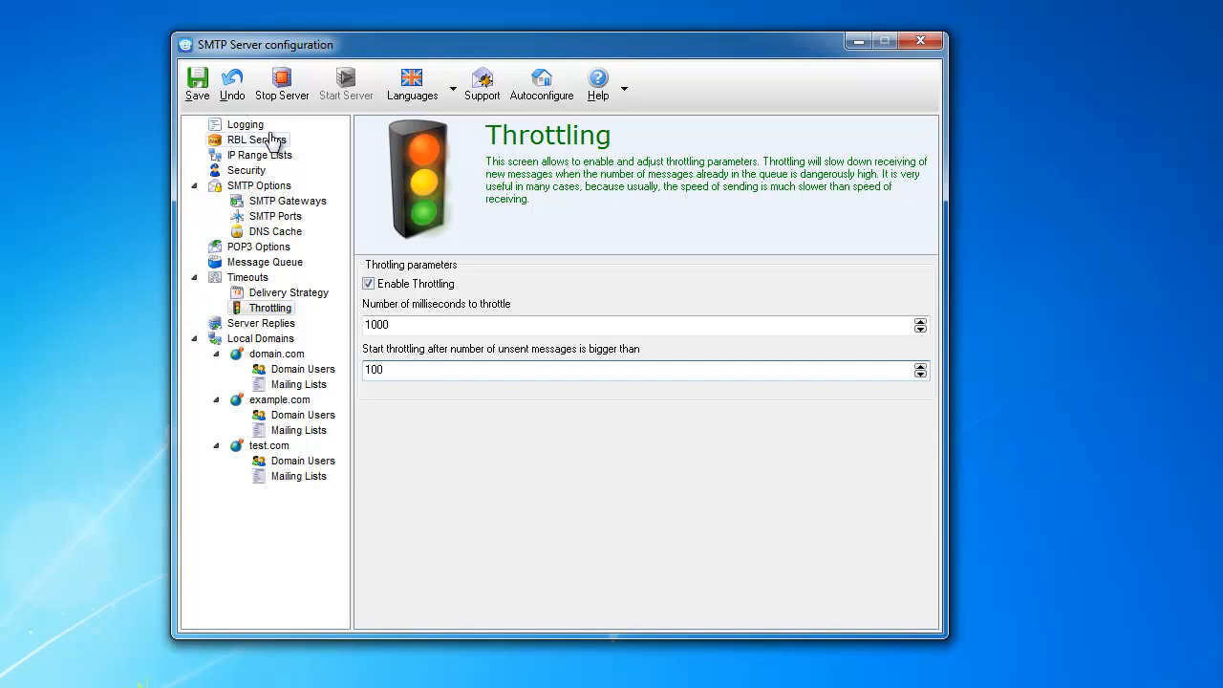
mouse_move(244, 125)
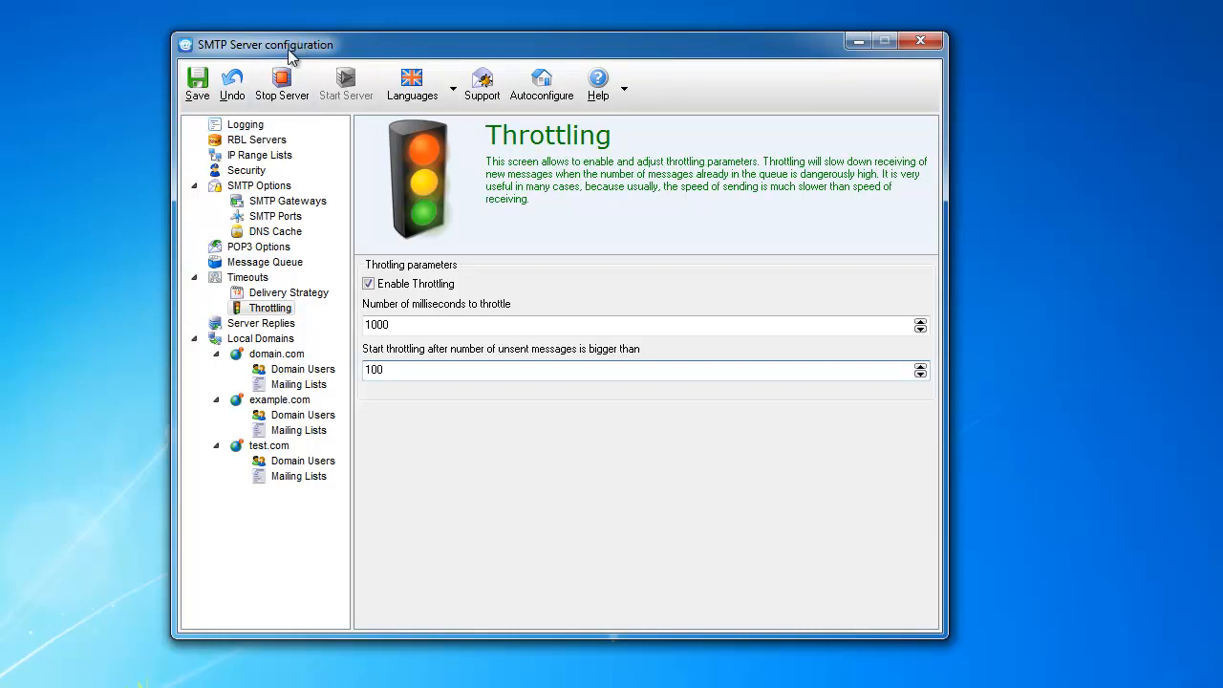
mouse_move(315, 62)
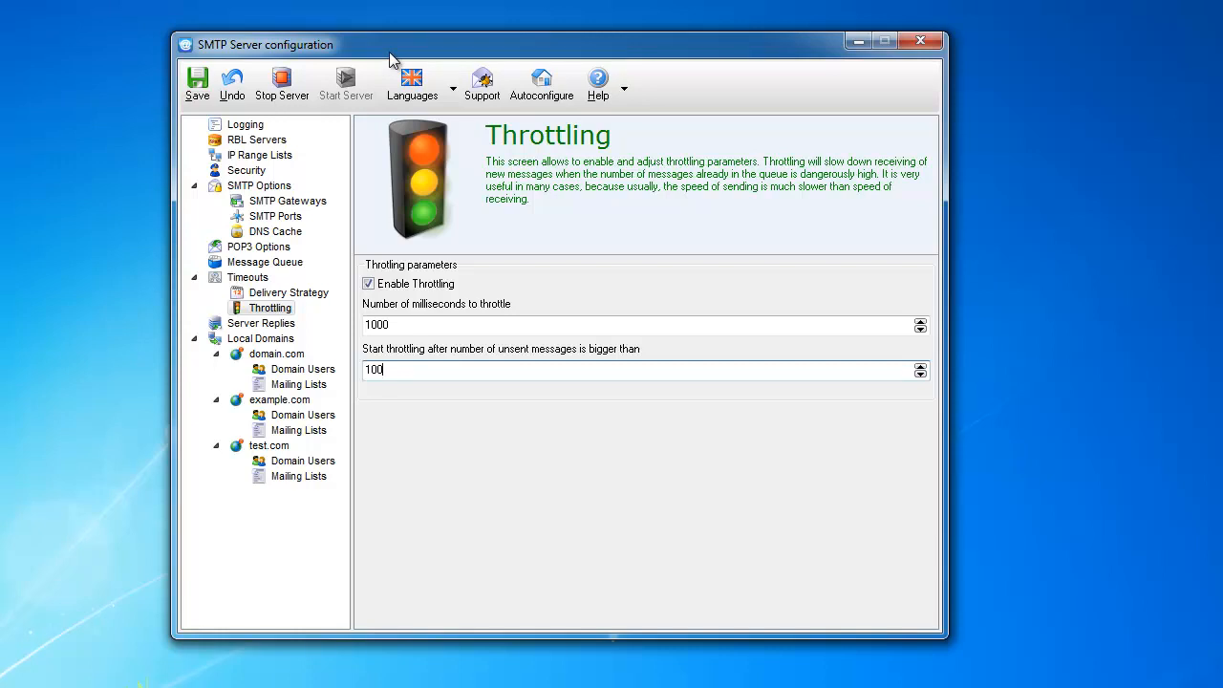
mouse_move(421, 237)
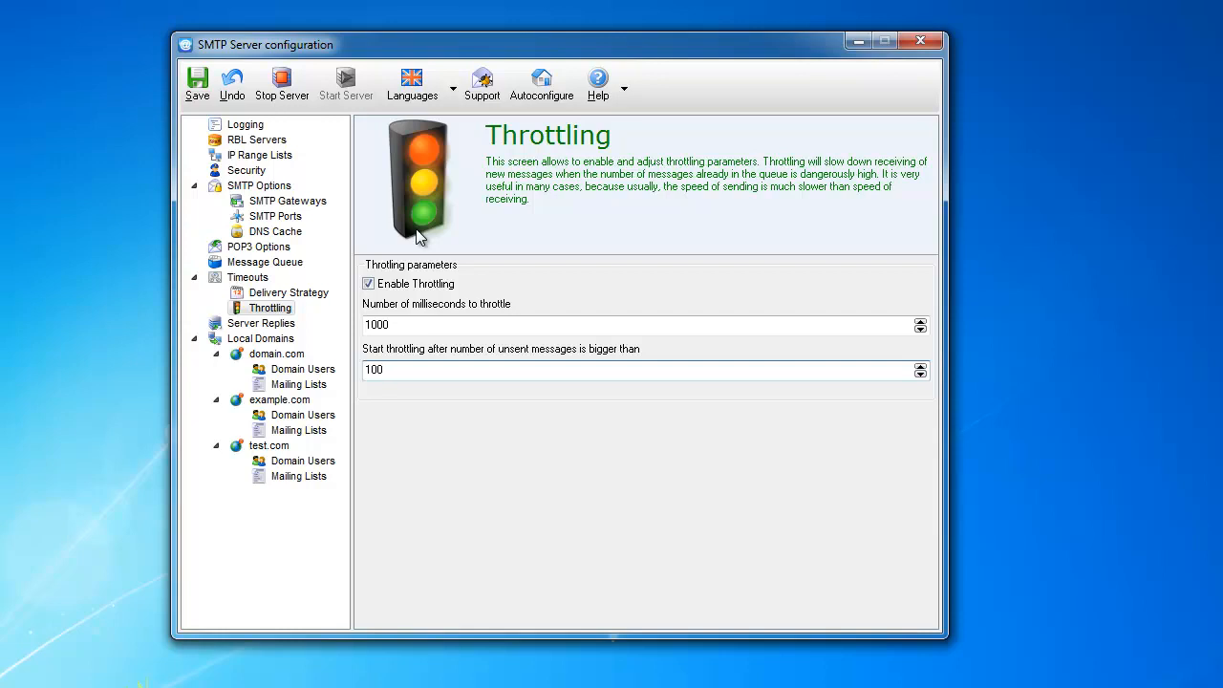
mouse_move(418, 211)
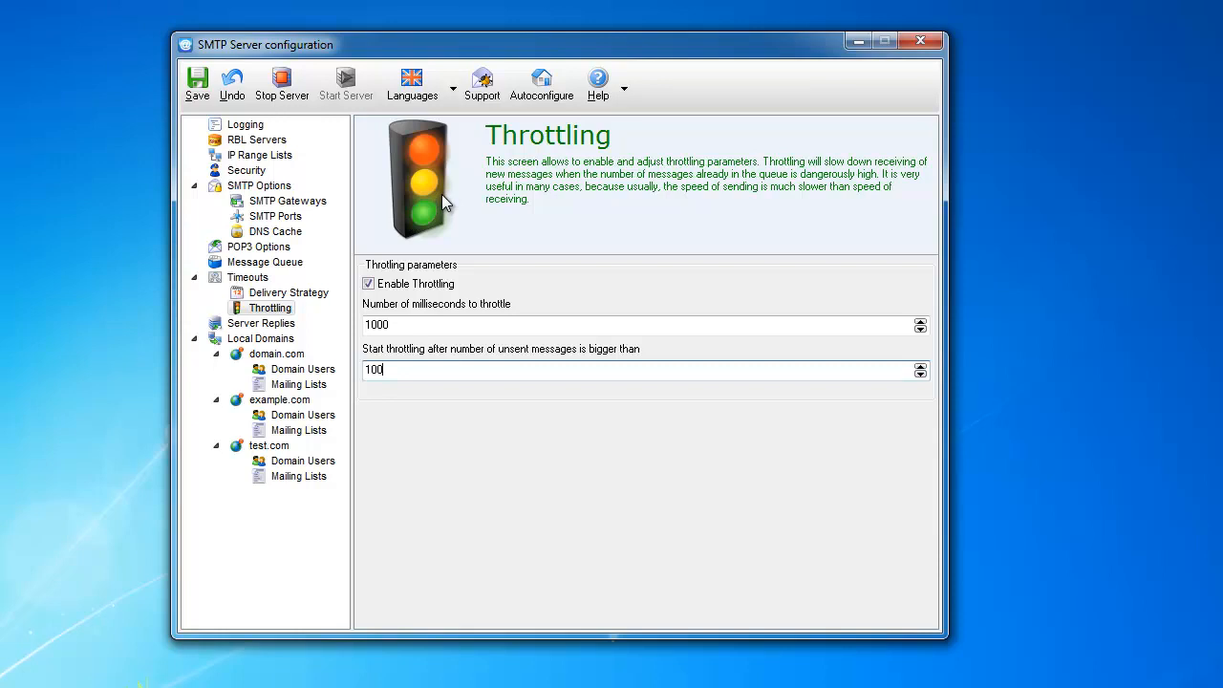
mouse_move(369, 283)
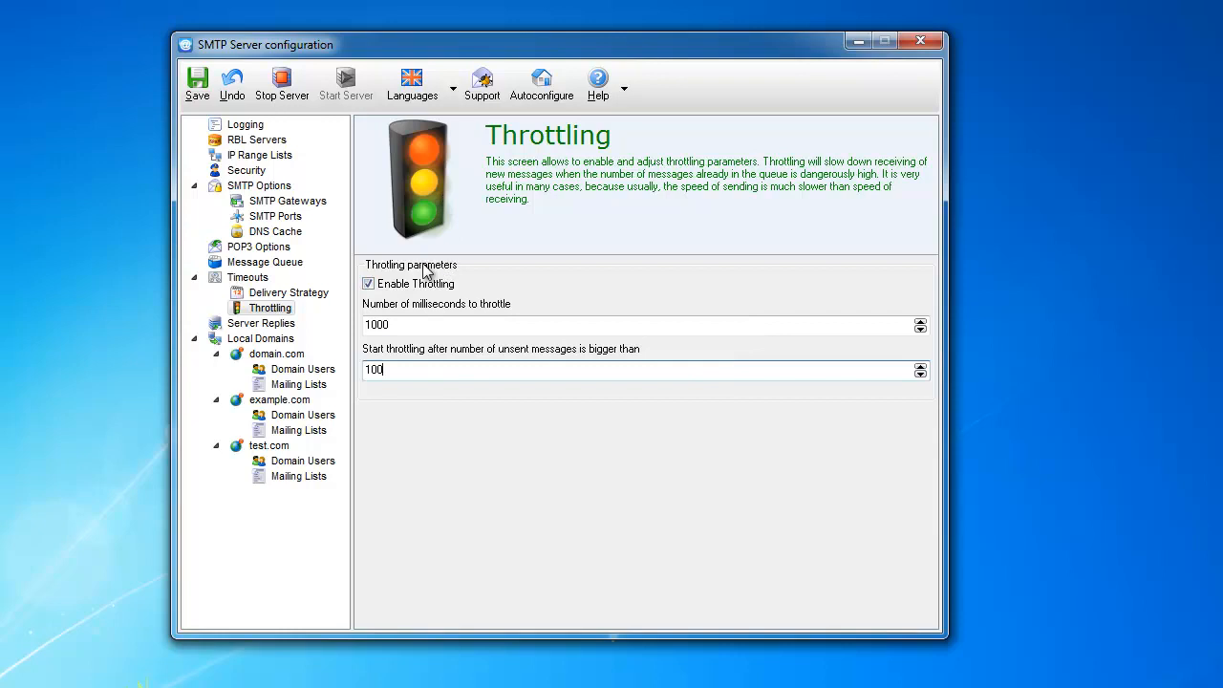
mouse_move(986, 237)
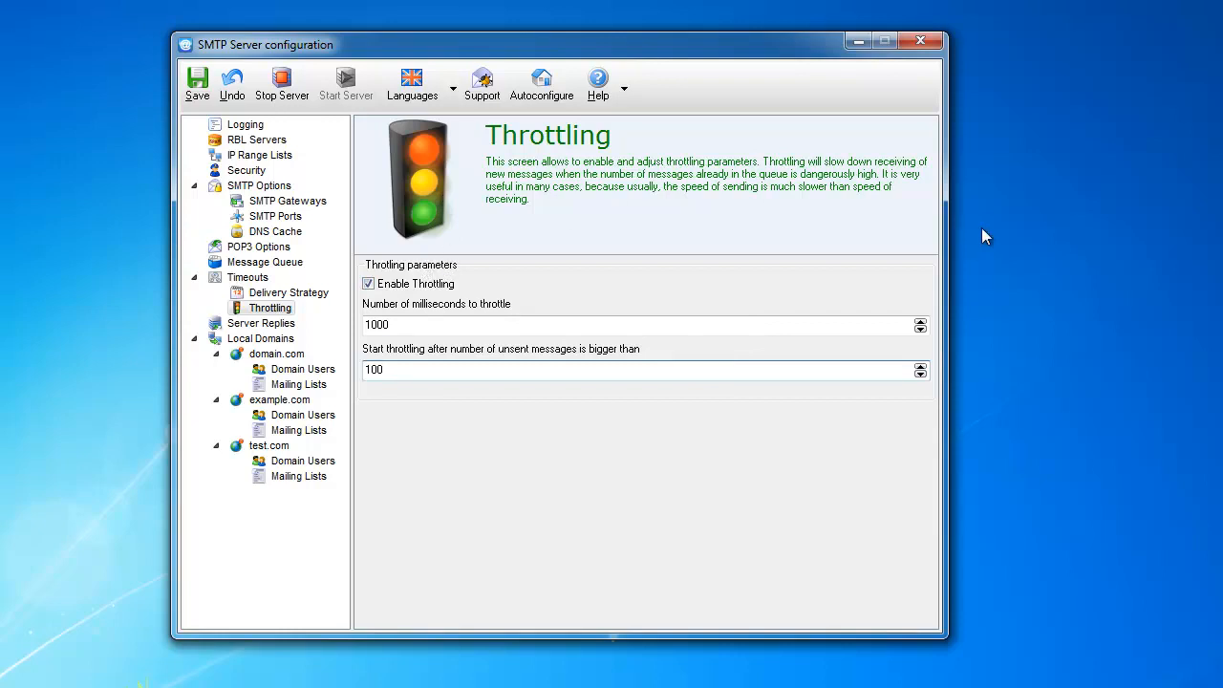
mouse_move(386, 277)
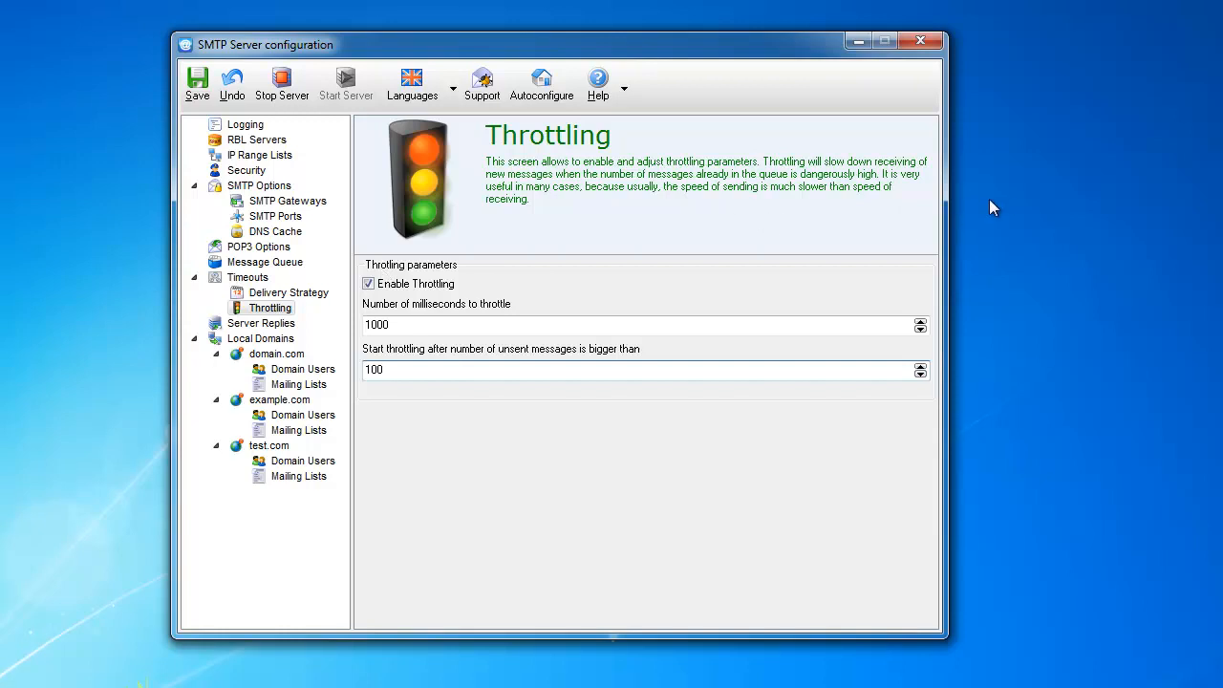
mouse_move(535, 275)
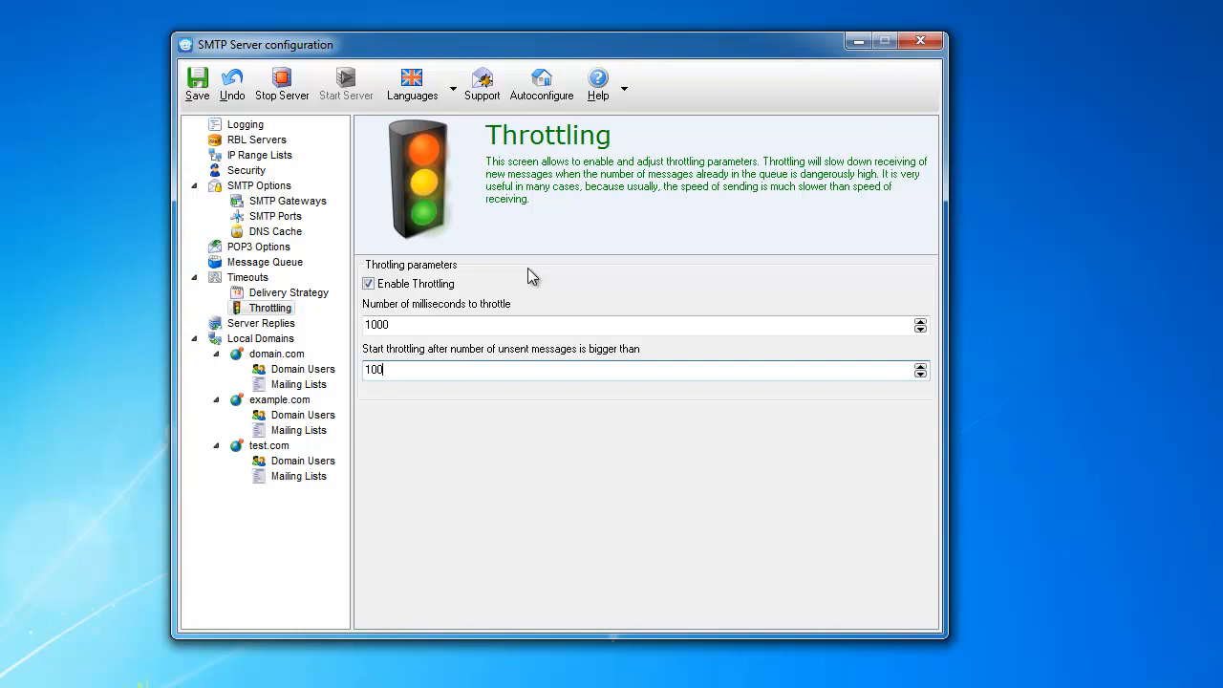
mouse_move(740, 244)
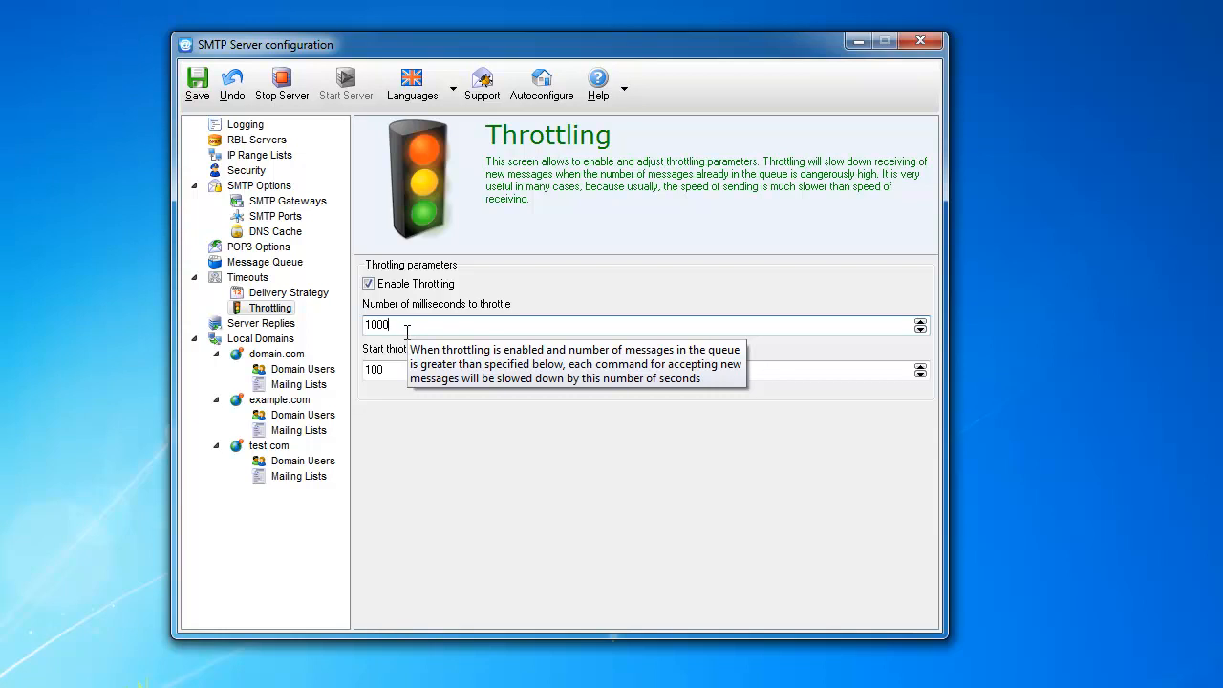
mouse_move(425, 303)
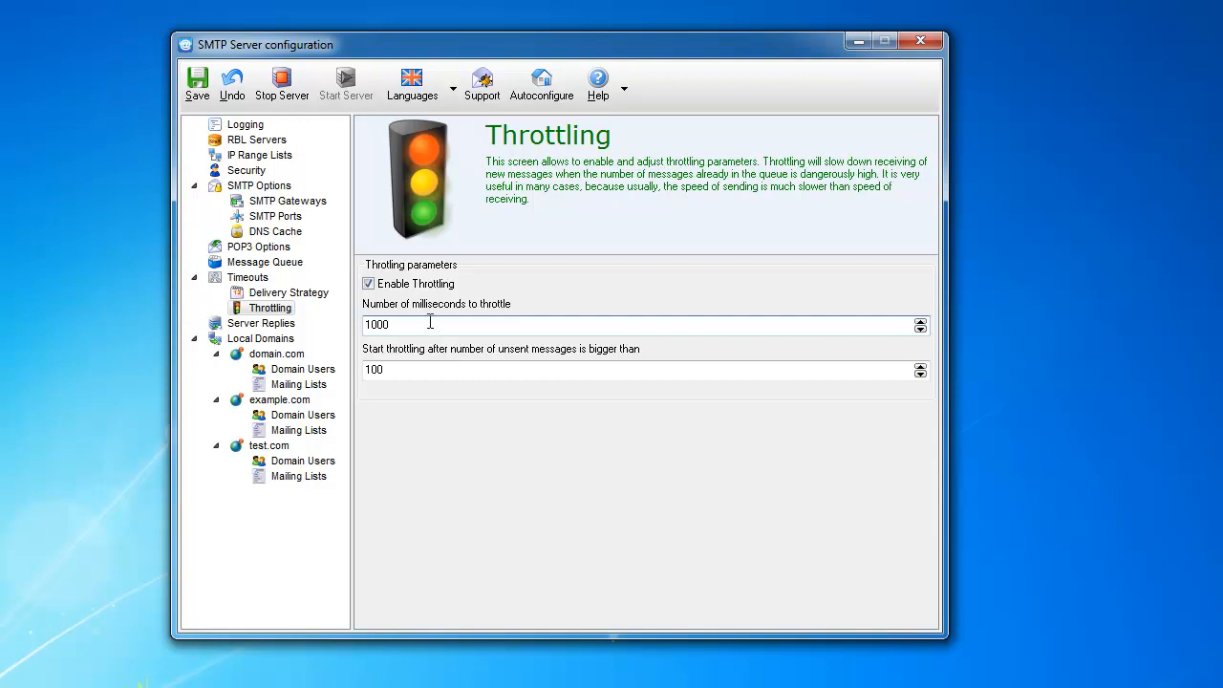
mouse_move(430, 324)
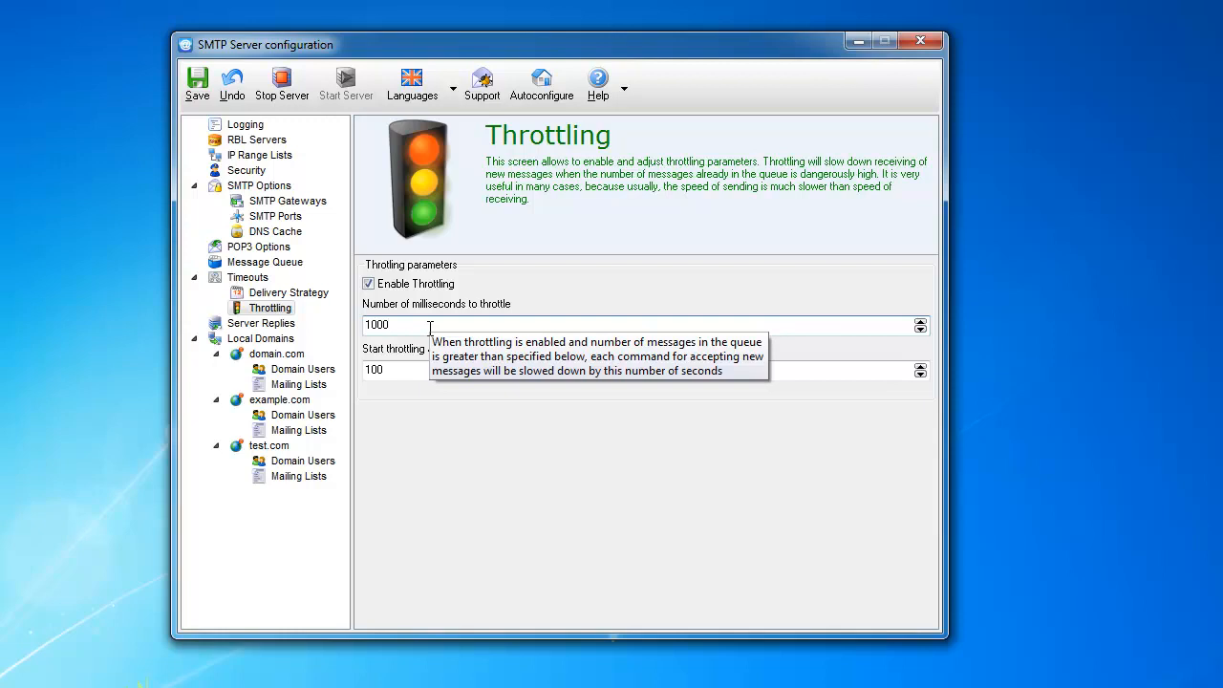
mouse_move(346, 272)
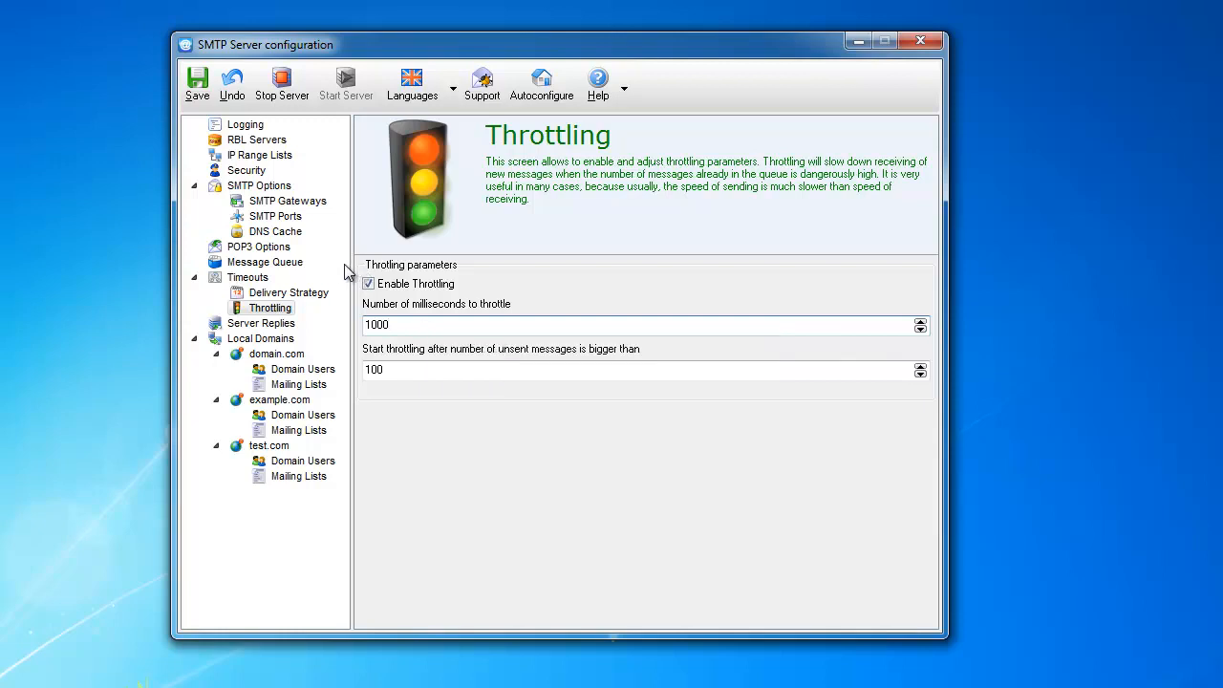
mouse_move(336, 274)
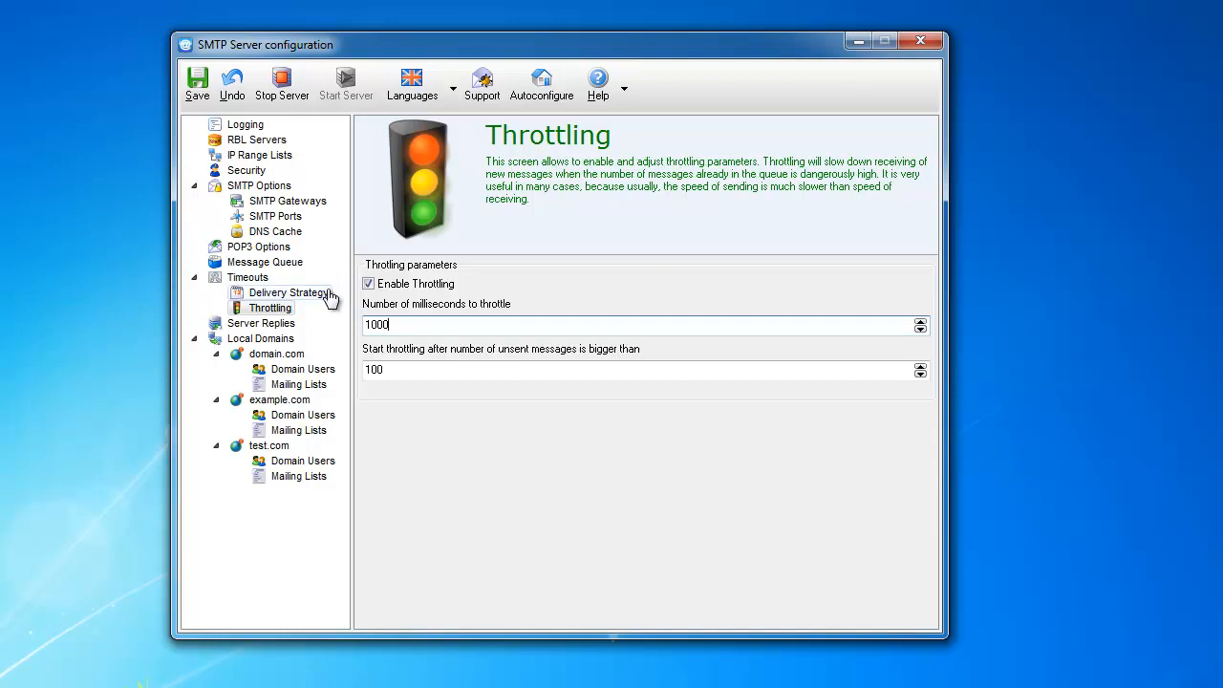
mouse_move(329, 299)
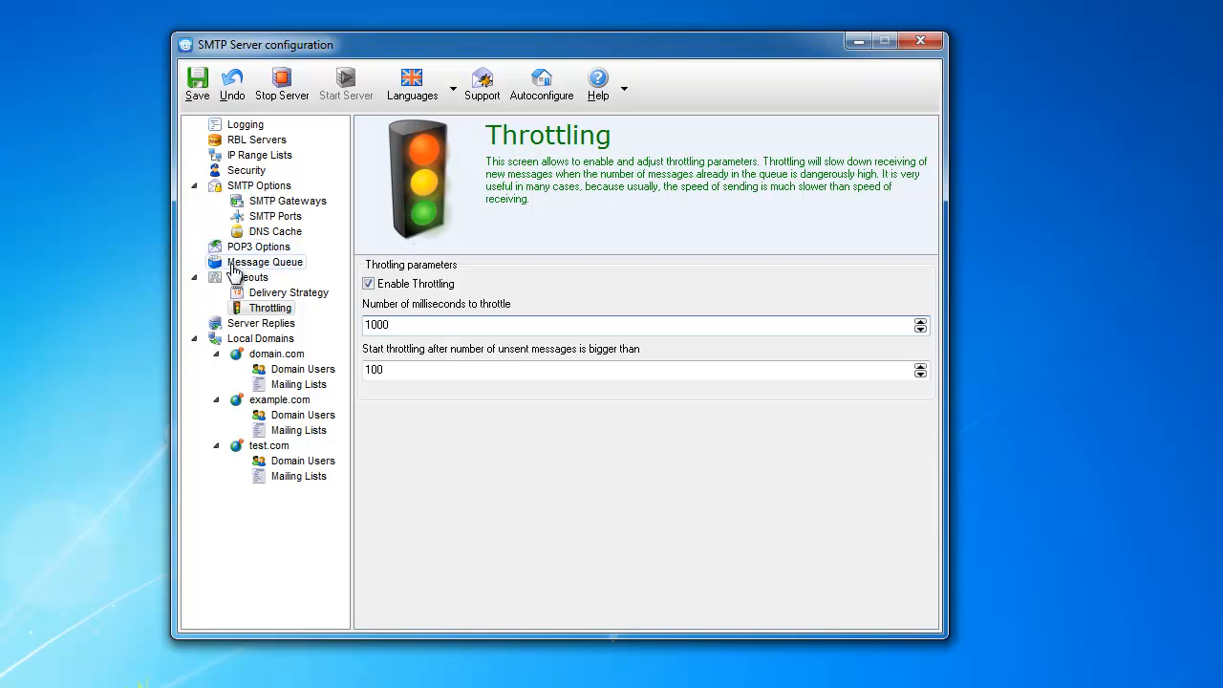
Show the Throttling page: enabled, 1000 ms delay, 100 unsent-message threshold.
click(266, 261)
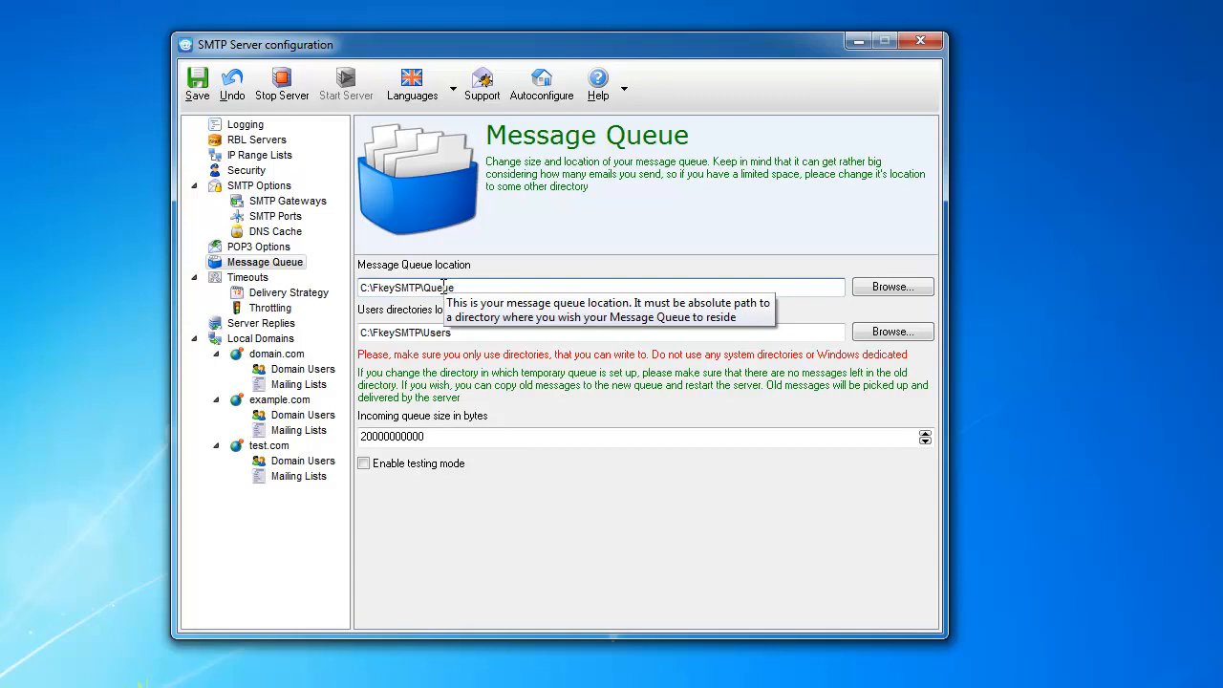
mouse_move(423, 294)
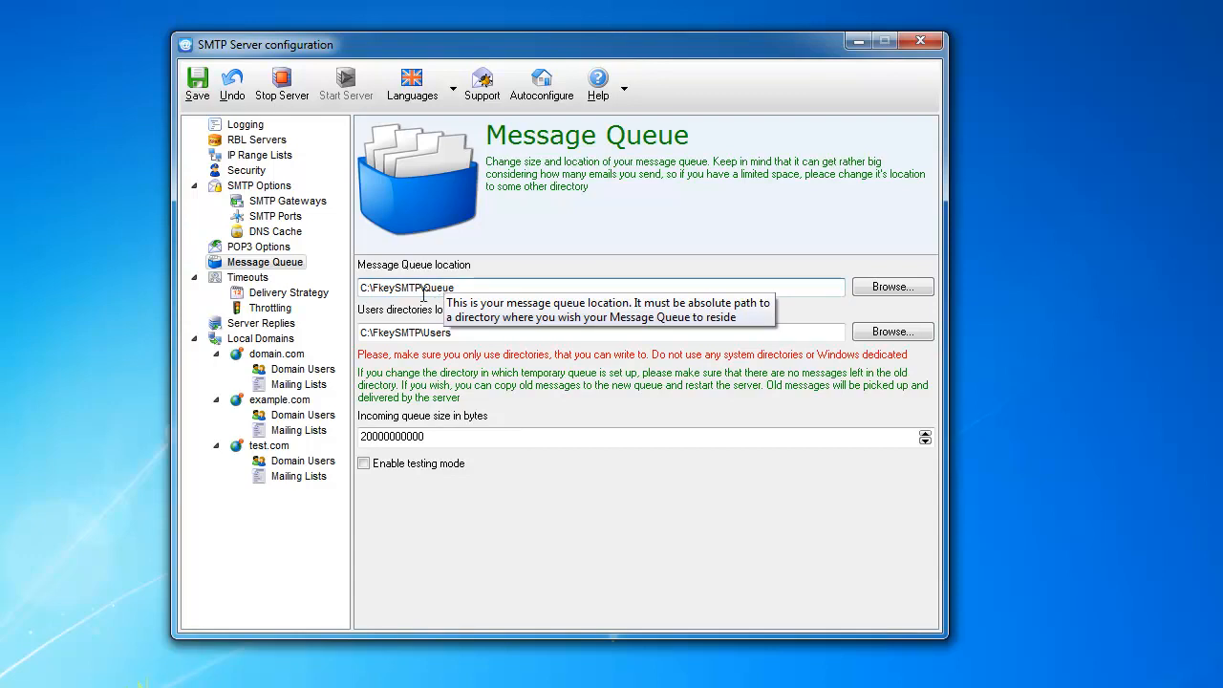
mouse_move(409, 287)
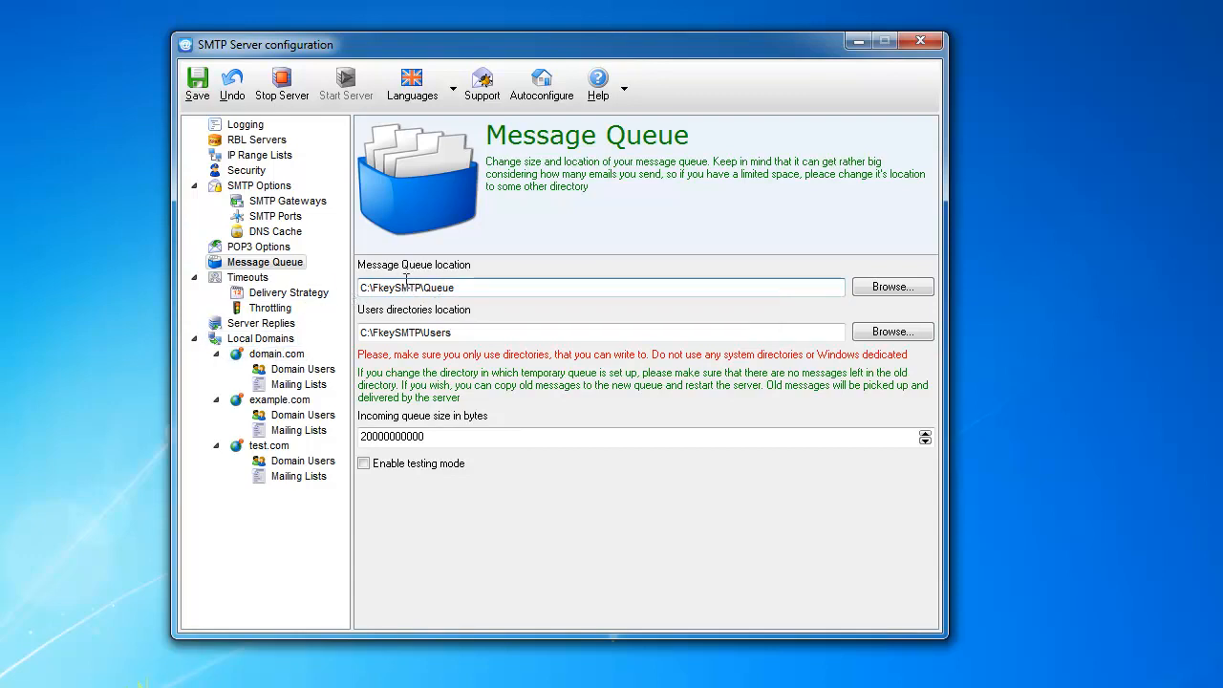
mouse_move(601, 287)
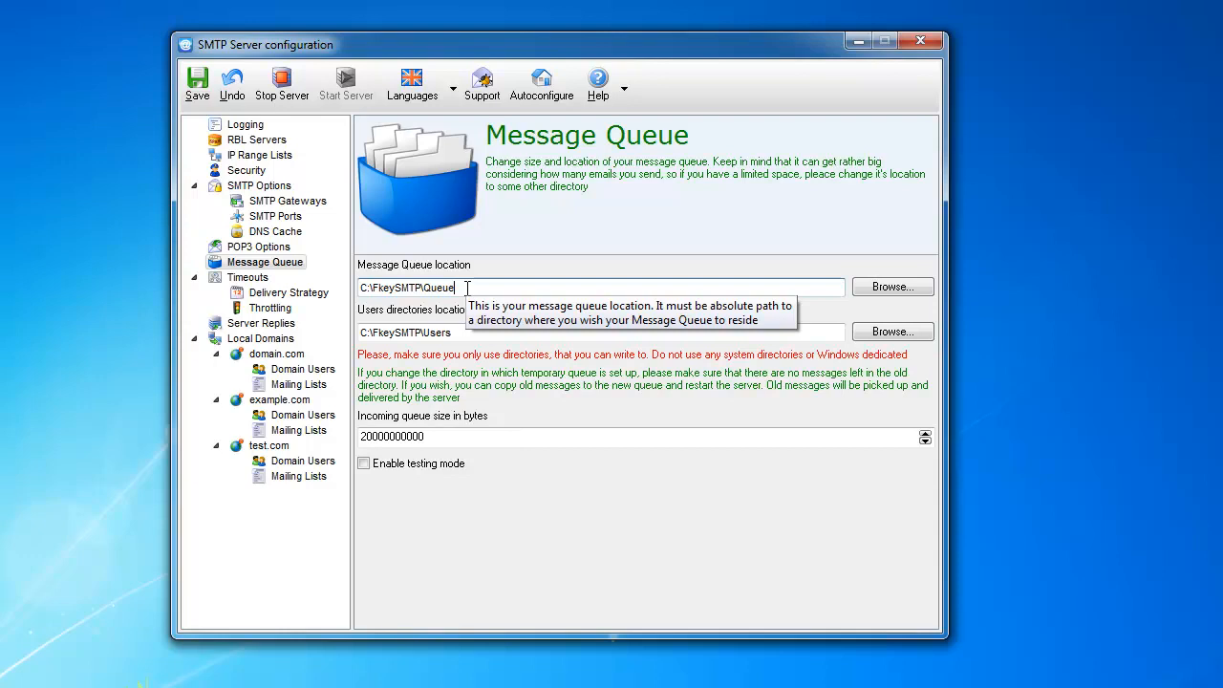
mouse_move(464, 332)
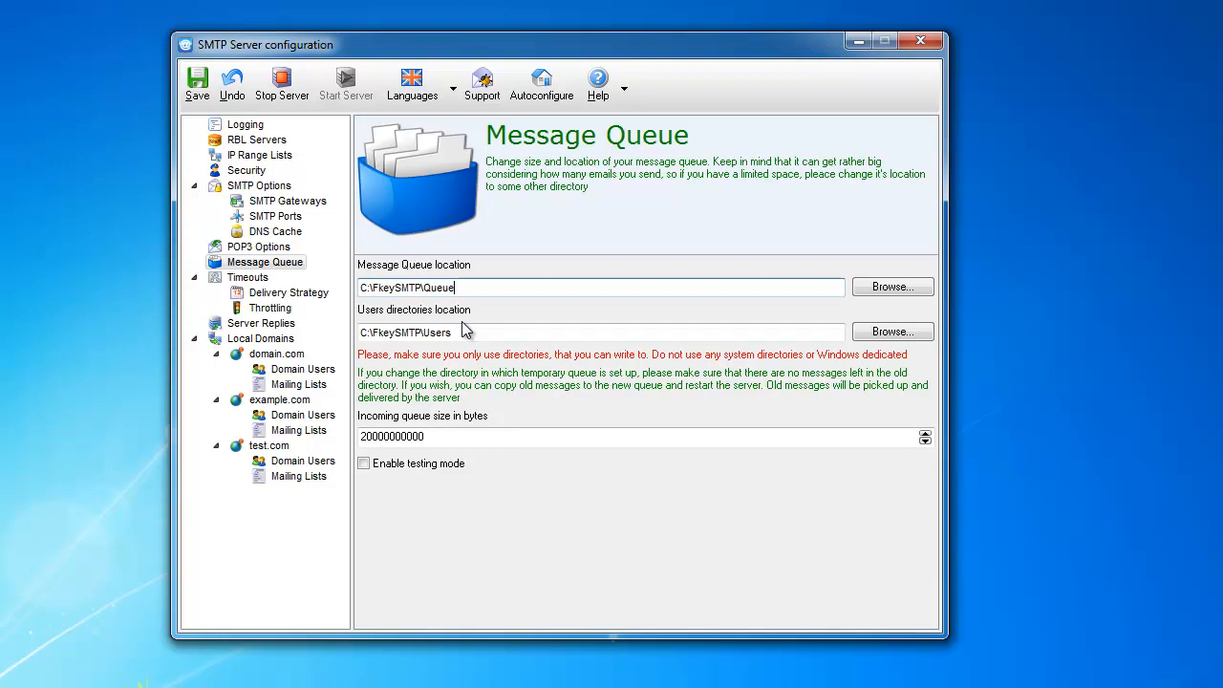
mouse_move(483, 352)
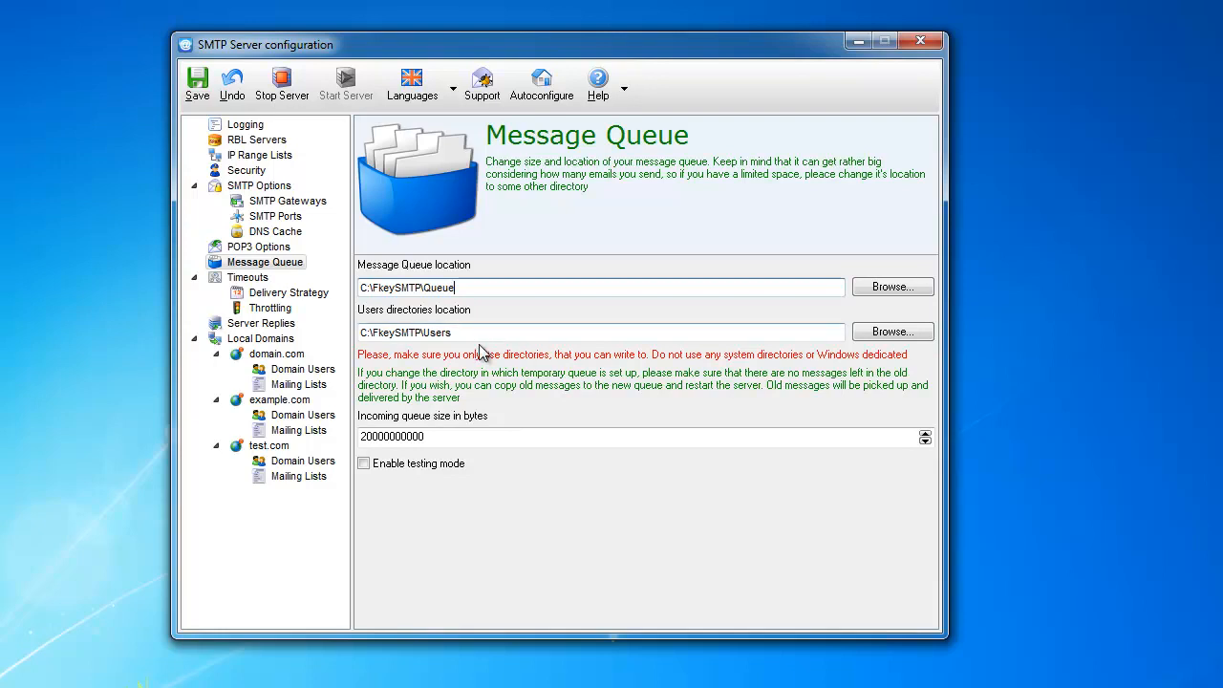
mouse_move(627, 614)
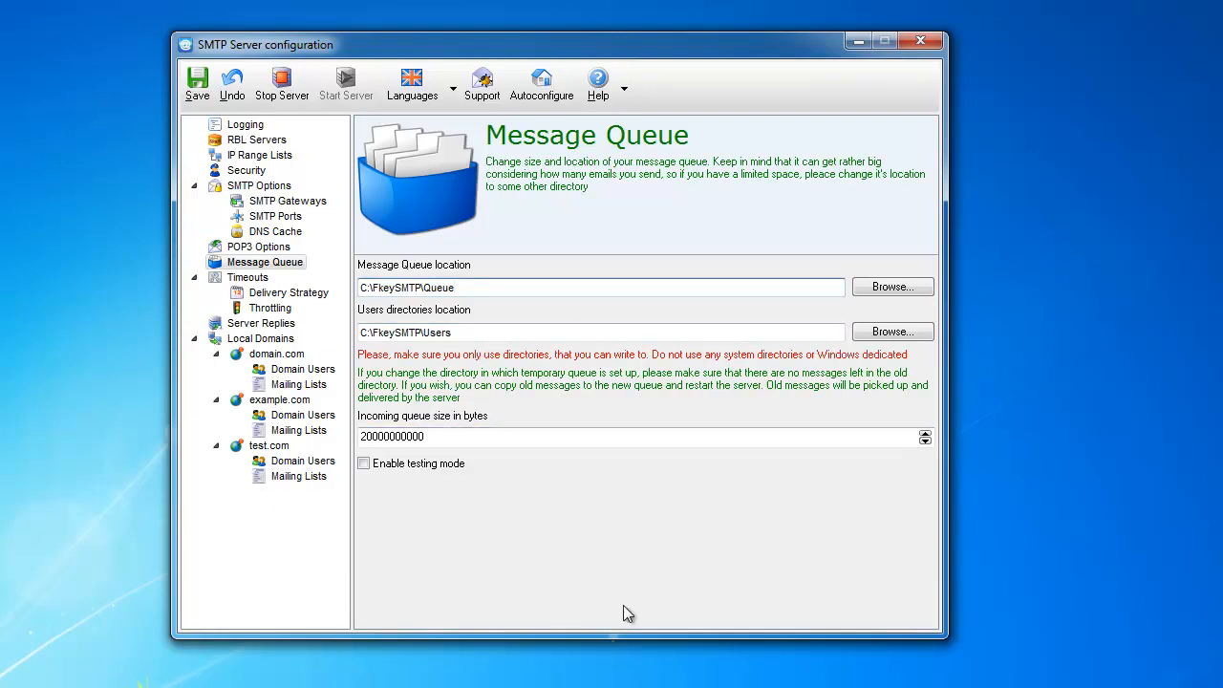
mouse_move(442, 409)
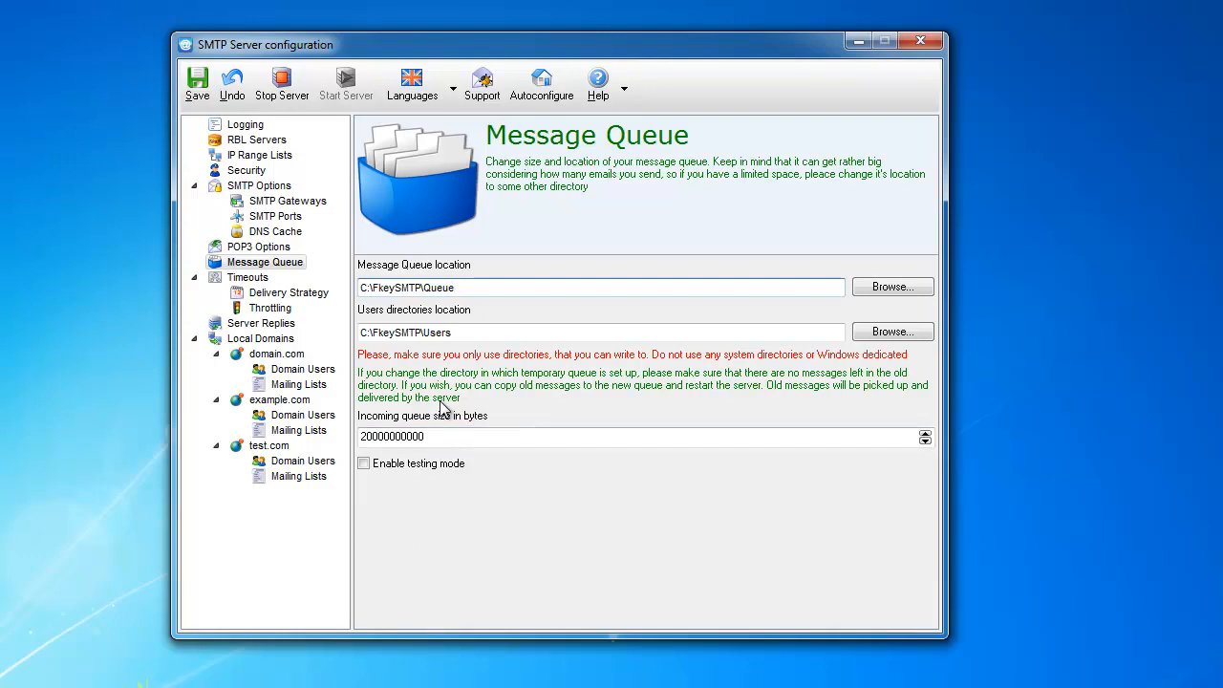
mouse_move(464, 309)
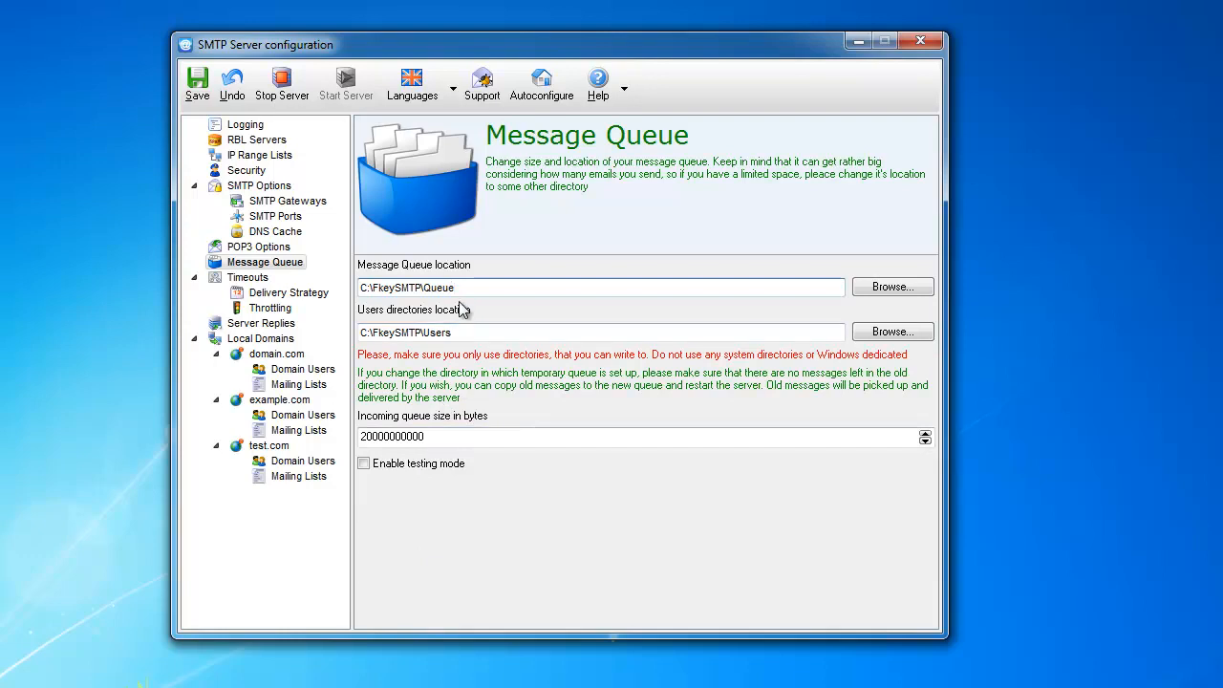
mouse_move(569, 555)
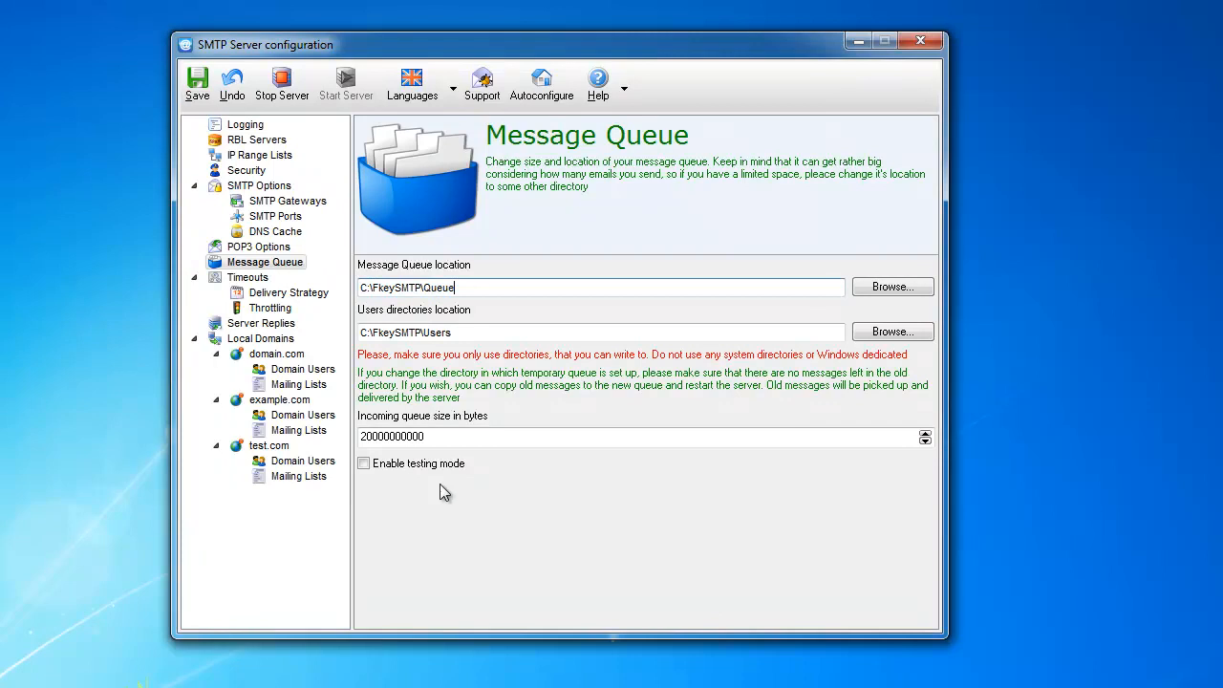
click(271, 308)
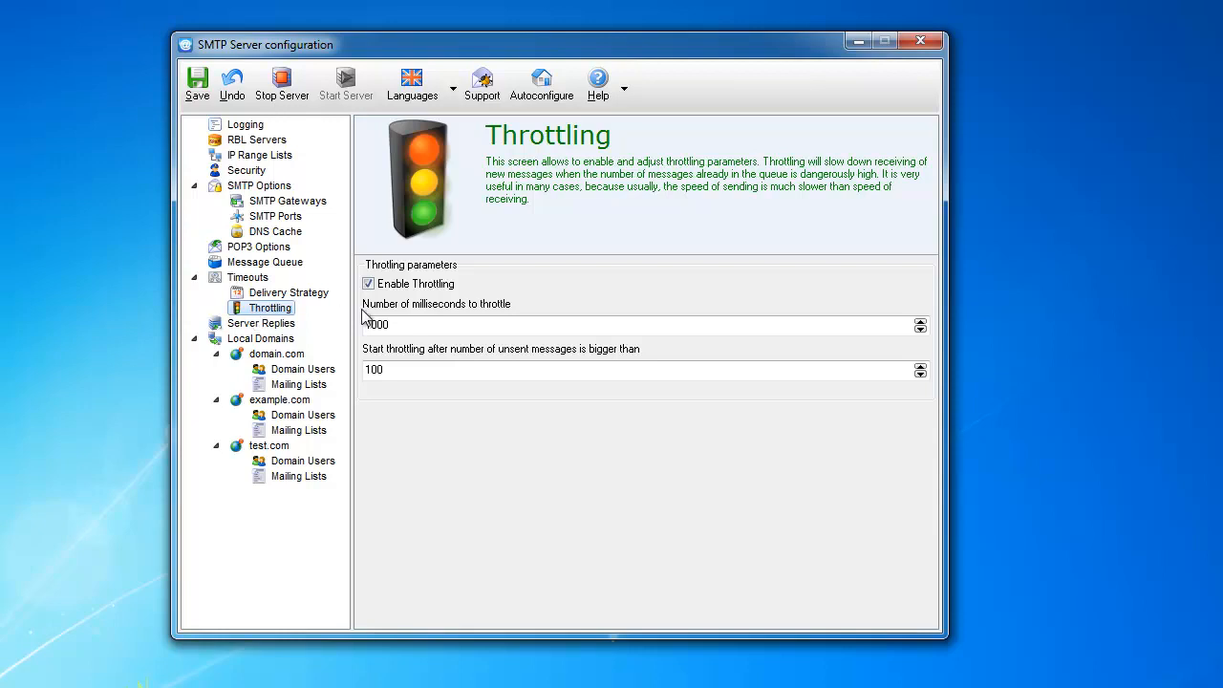
mouse_move(387, 293)
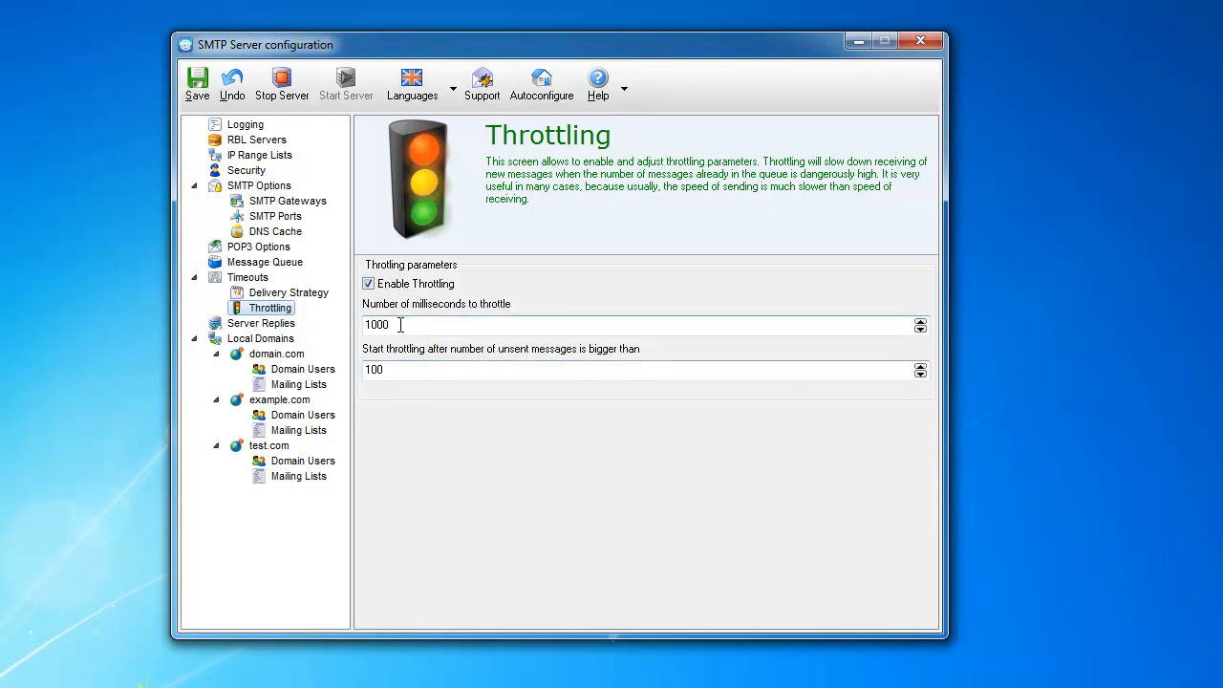
mouse_move(376, 363)
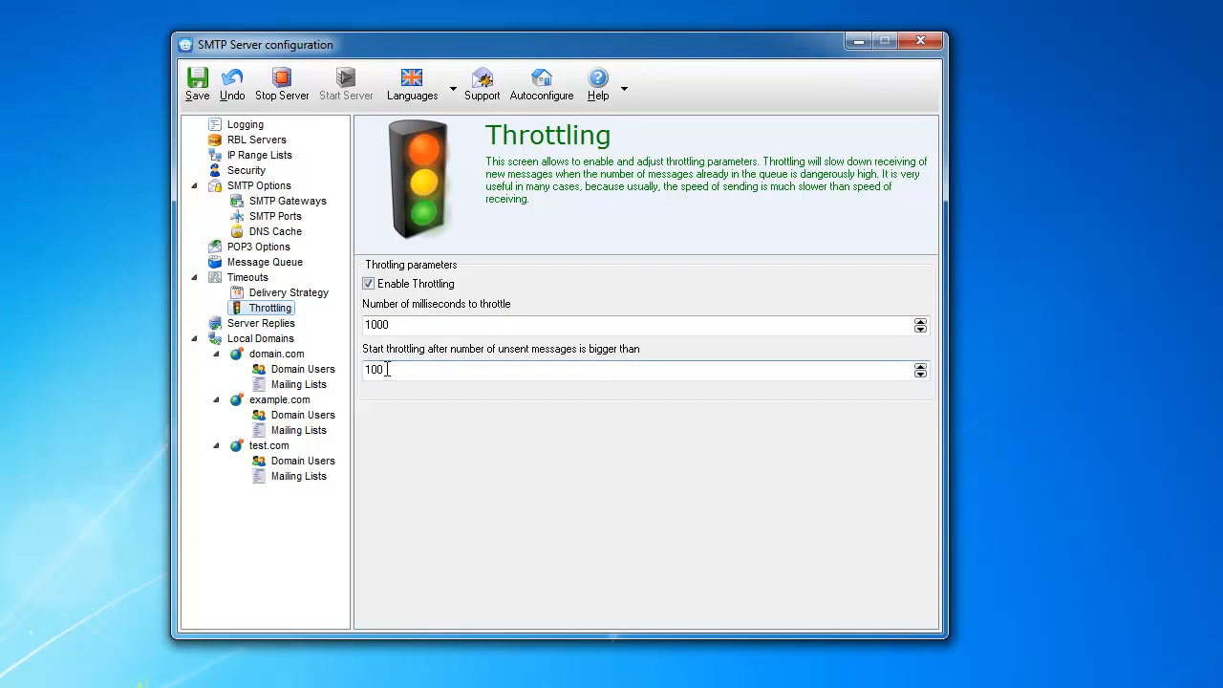
mouse_move(383, 369)
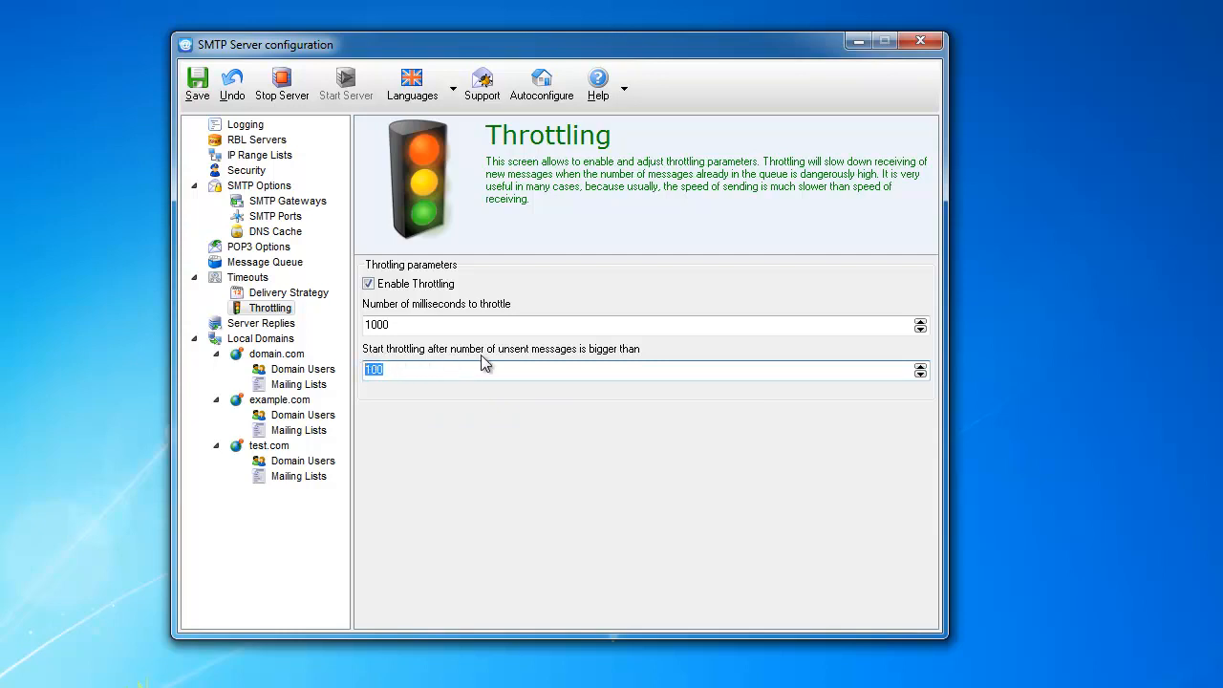
mouse_move(612, 363)
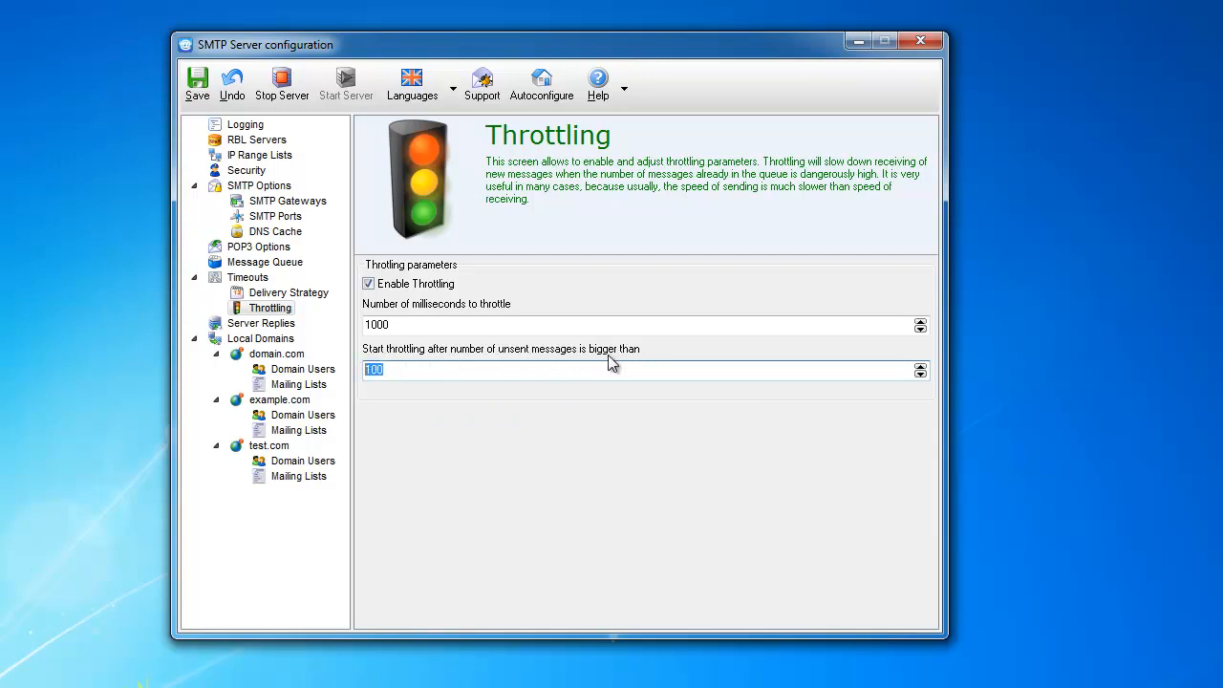
mouse_move(411, 369)
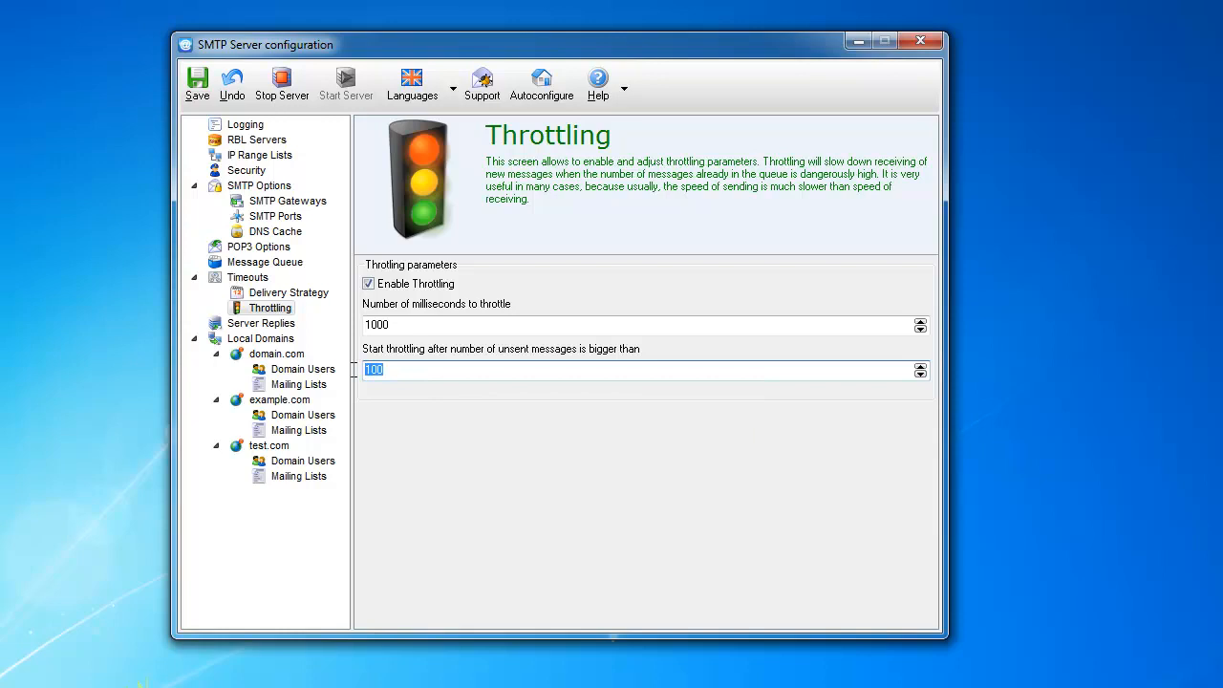
mouse_move(401, 345)
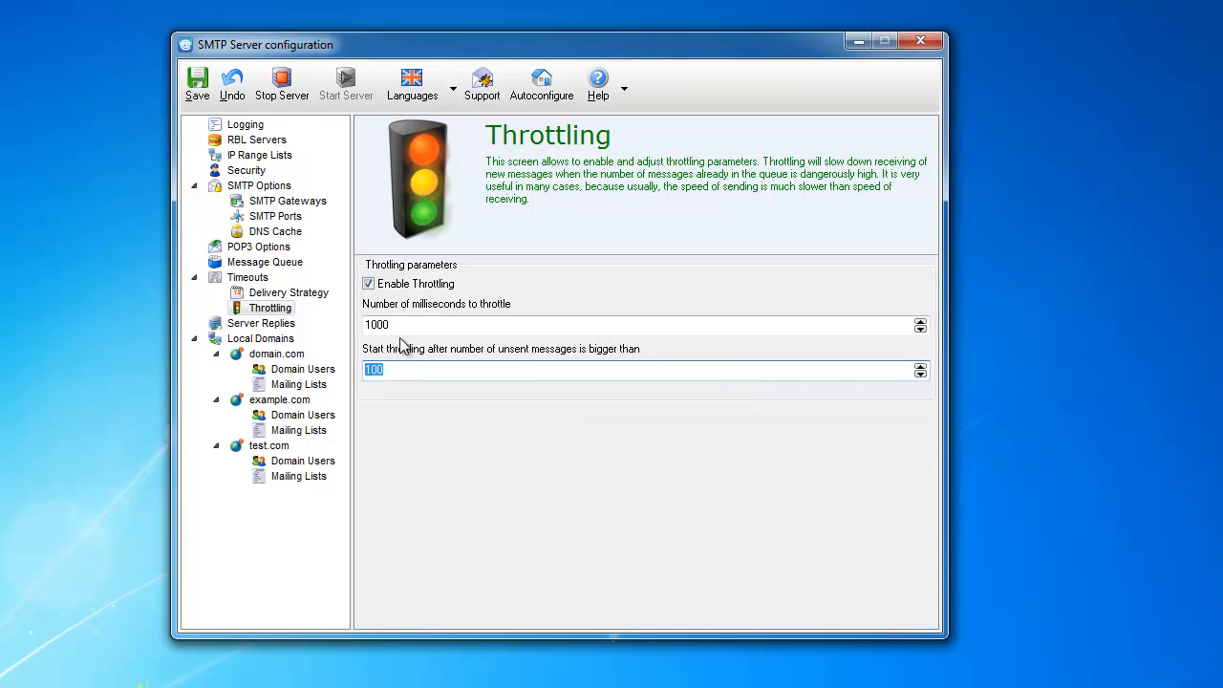
mouse_move(401, 325)
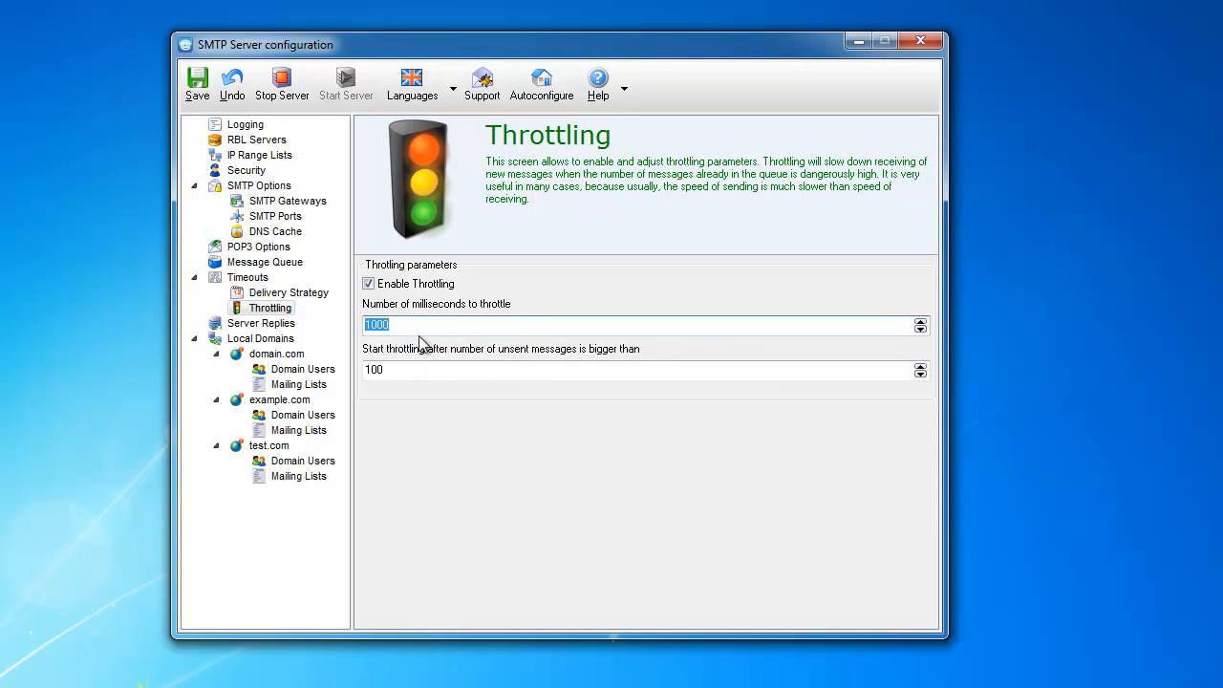
mouse_move(420, 325)
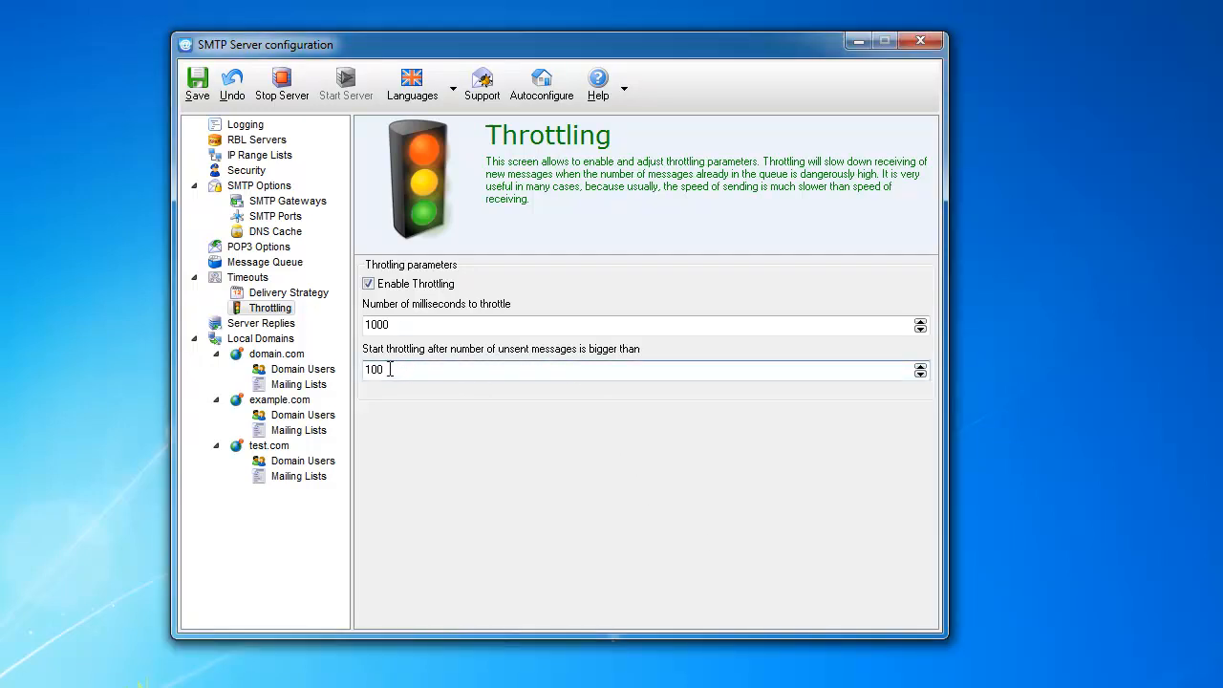
mouse_move(377, 370)
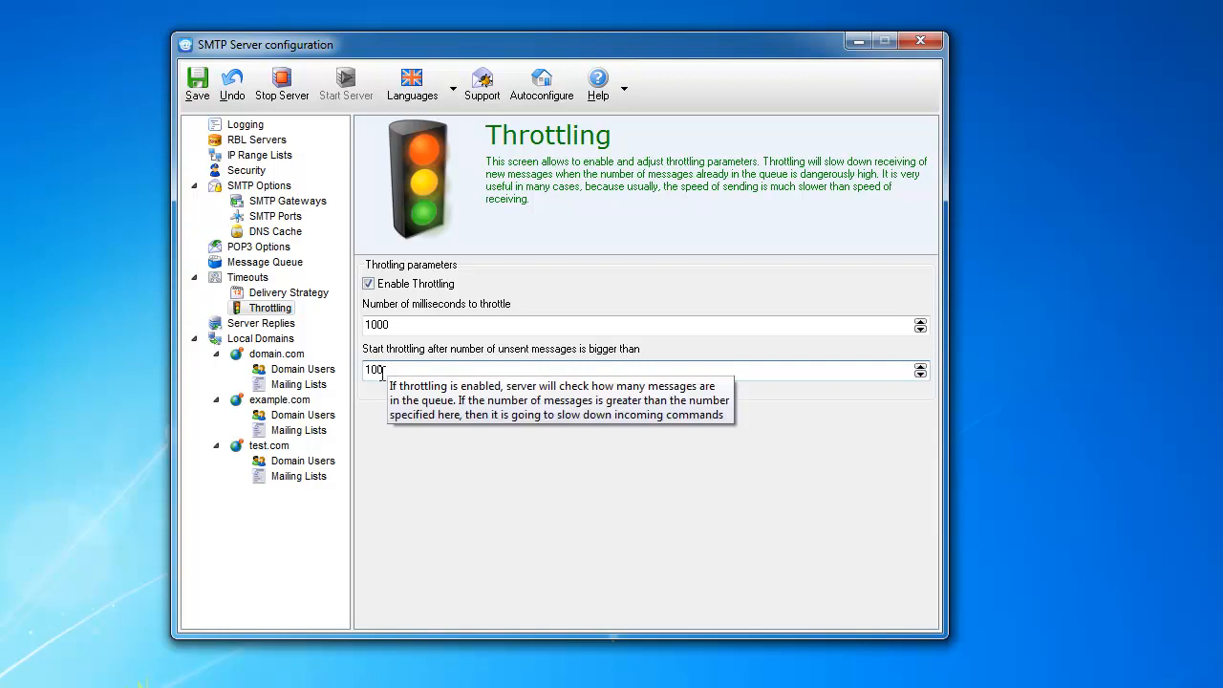
mouse_move(390, 371)
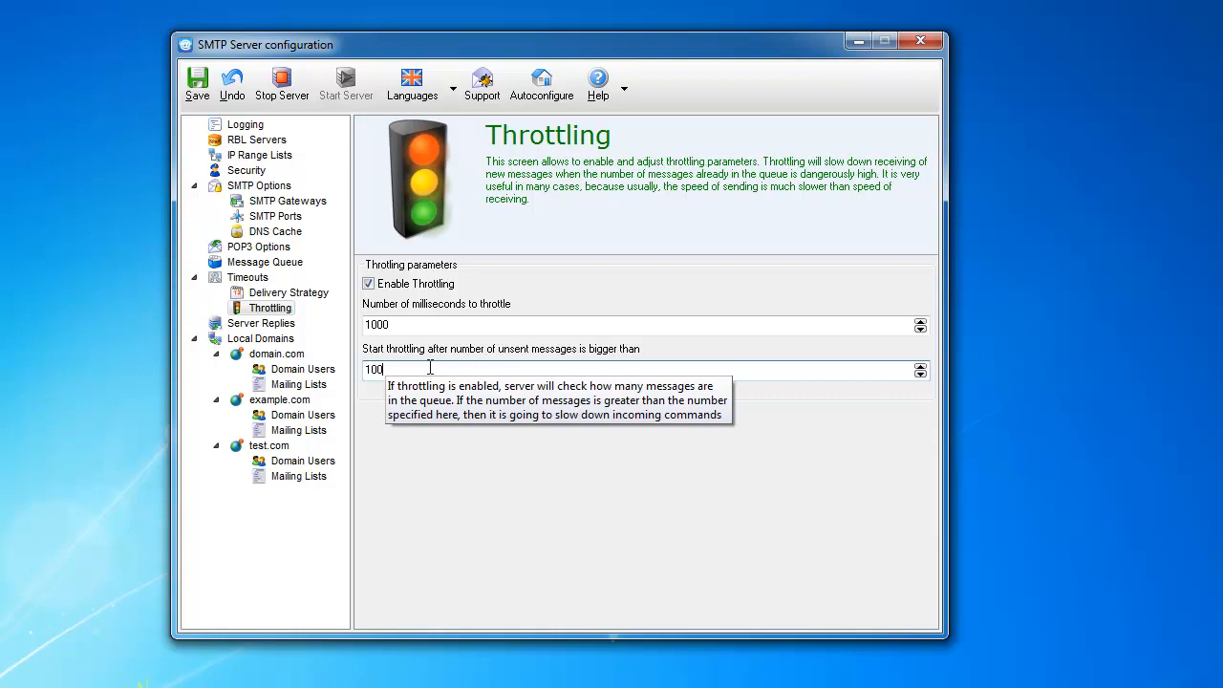
mouse_move(409, 373)
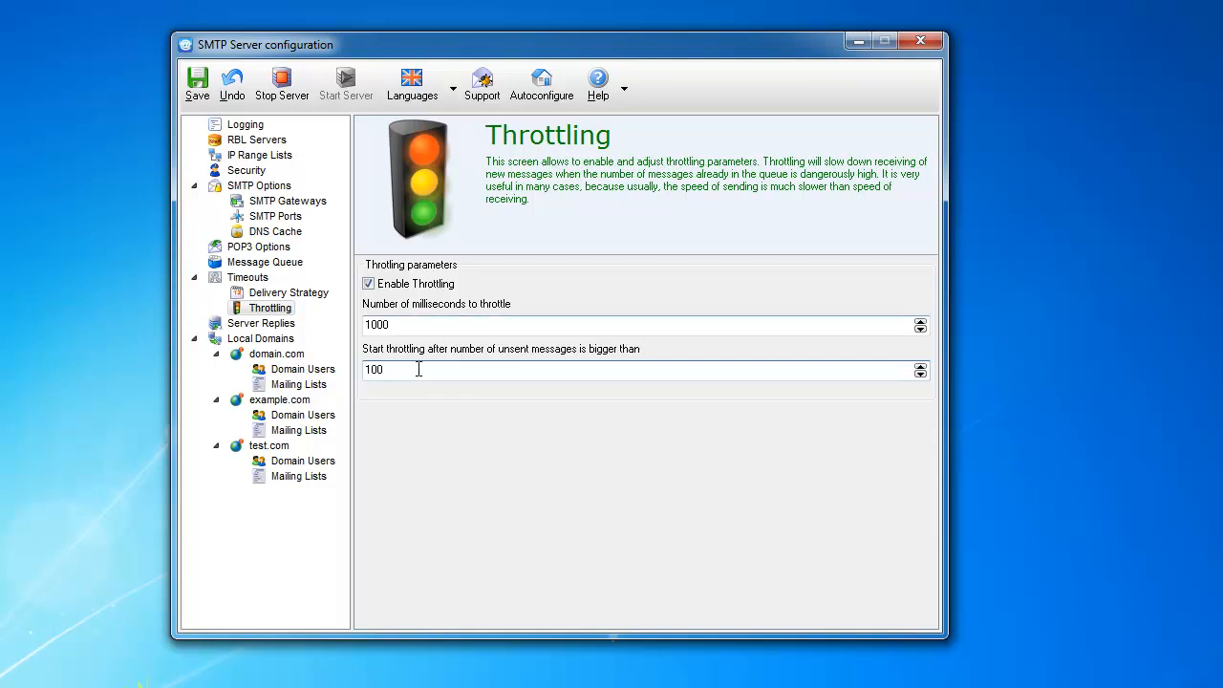
mouse_move(416, 370)
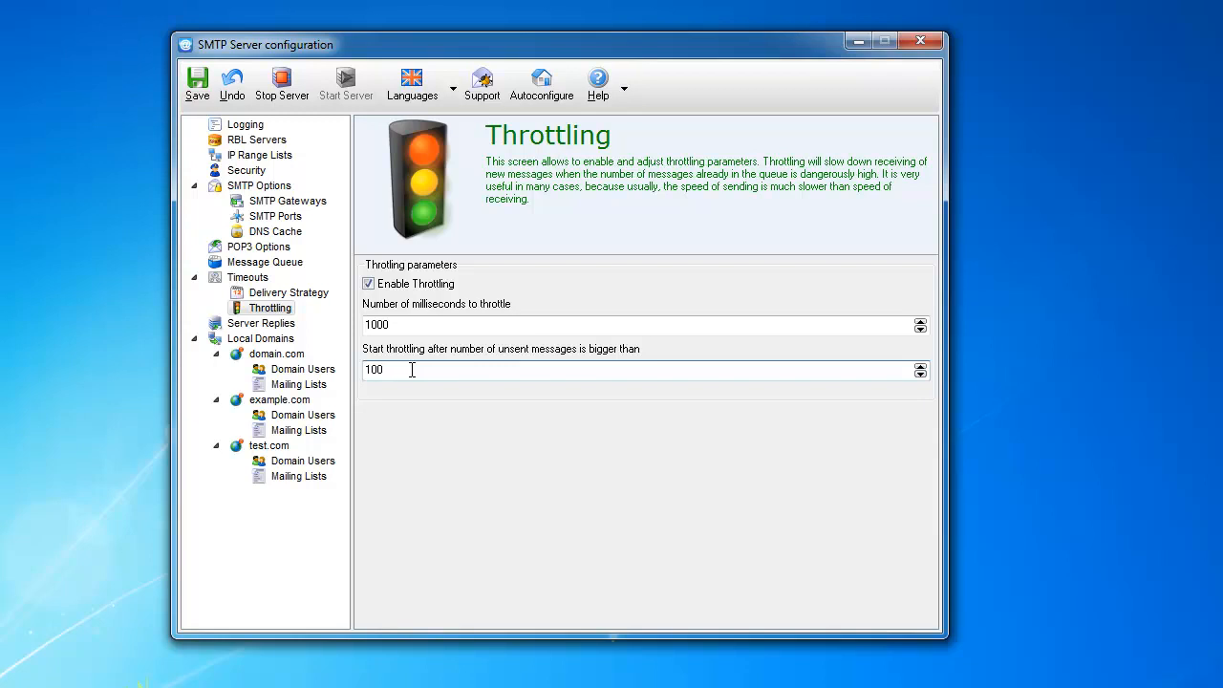
mouse_move(499, 372)
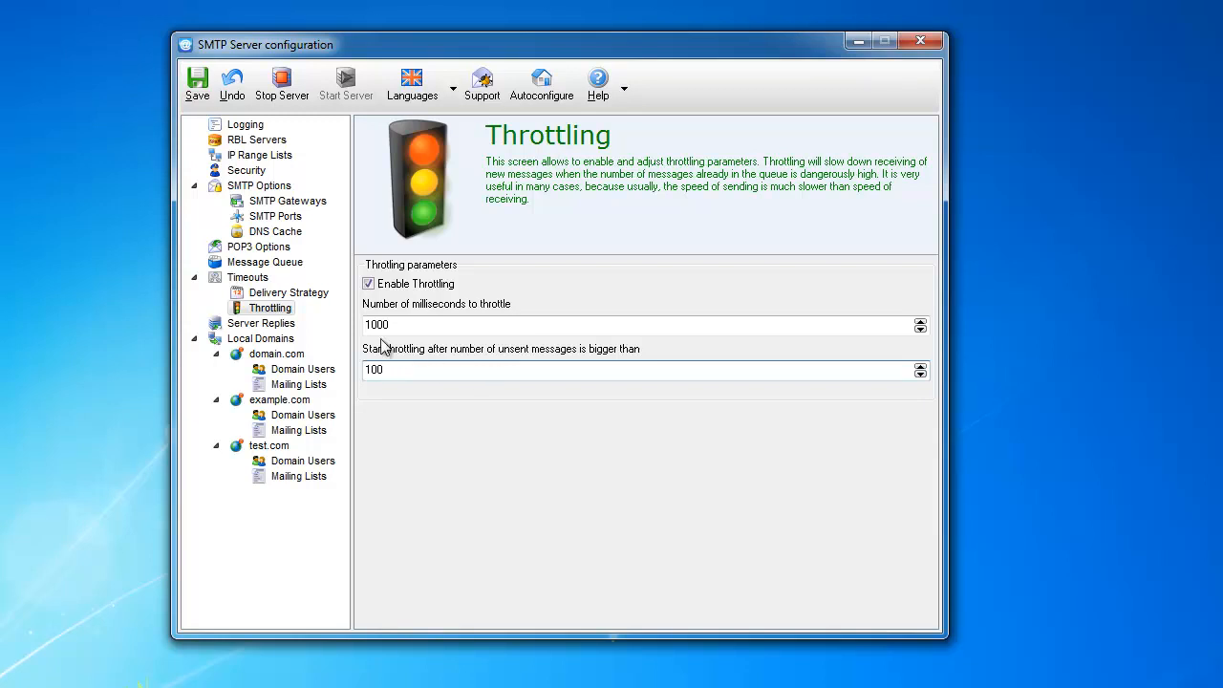
mouse_move(397, 316)
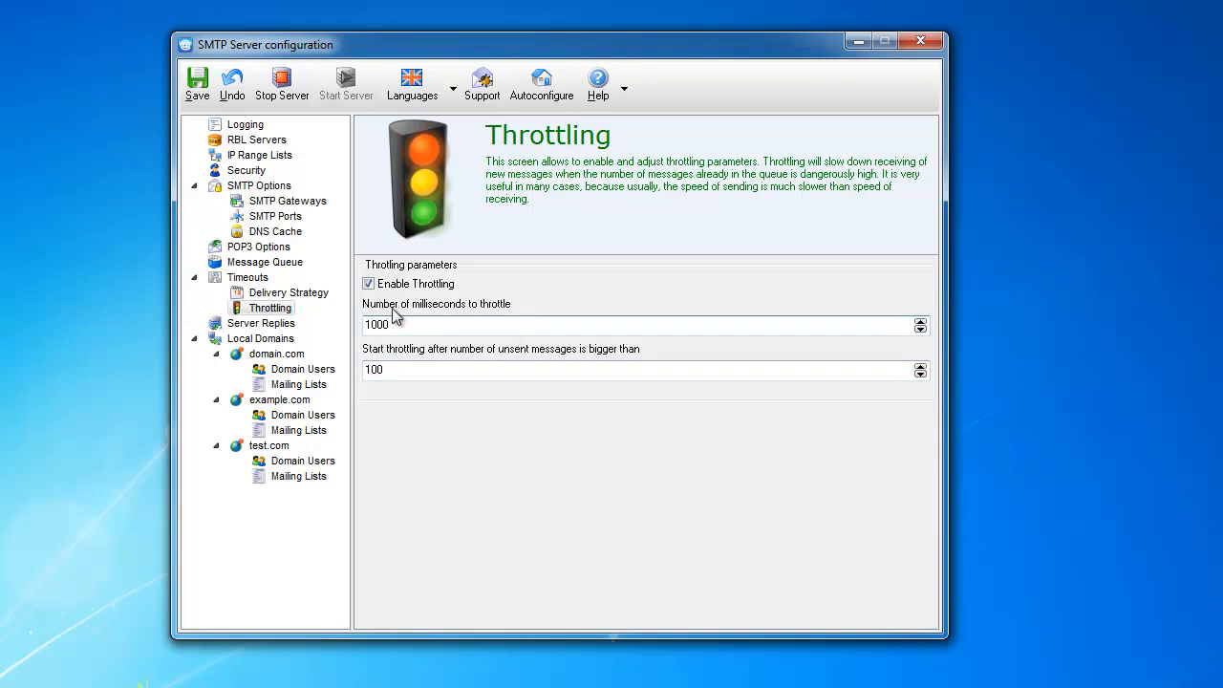
mouse_move(463, 323)
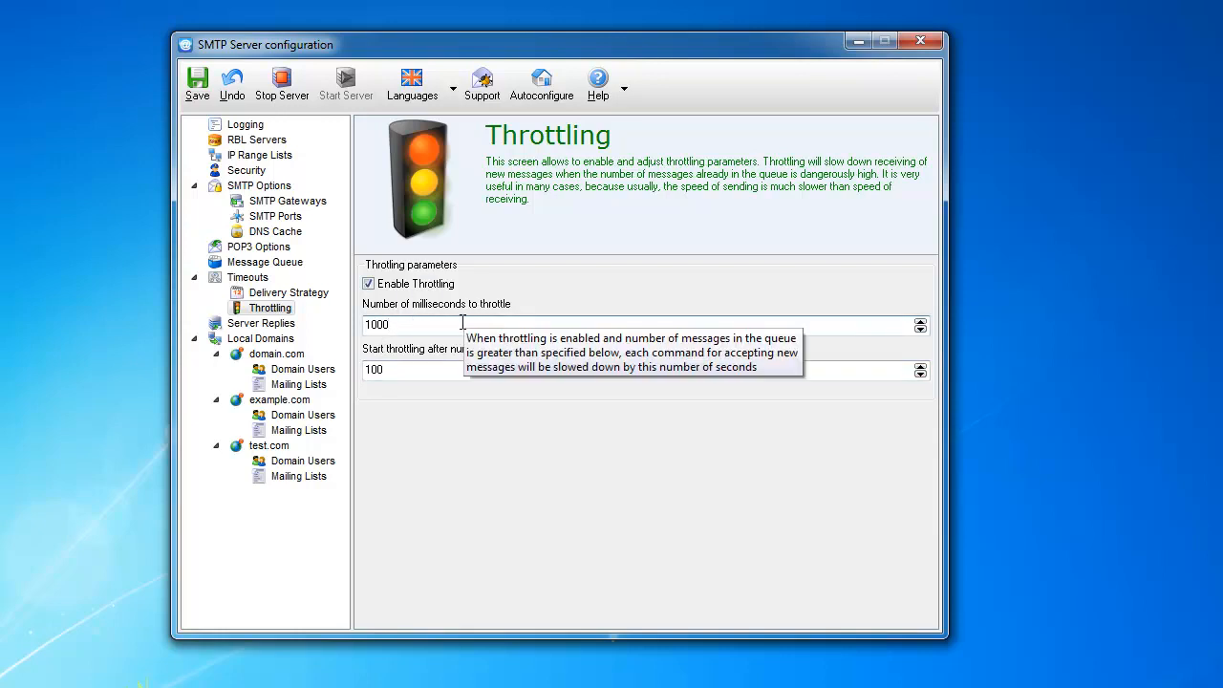